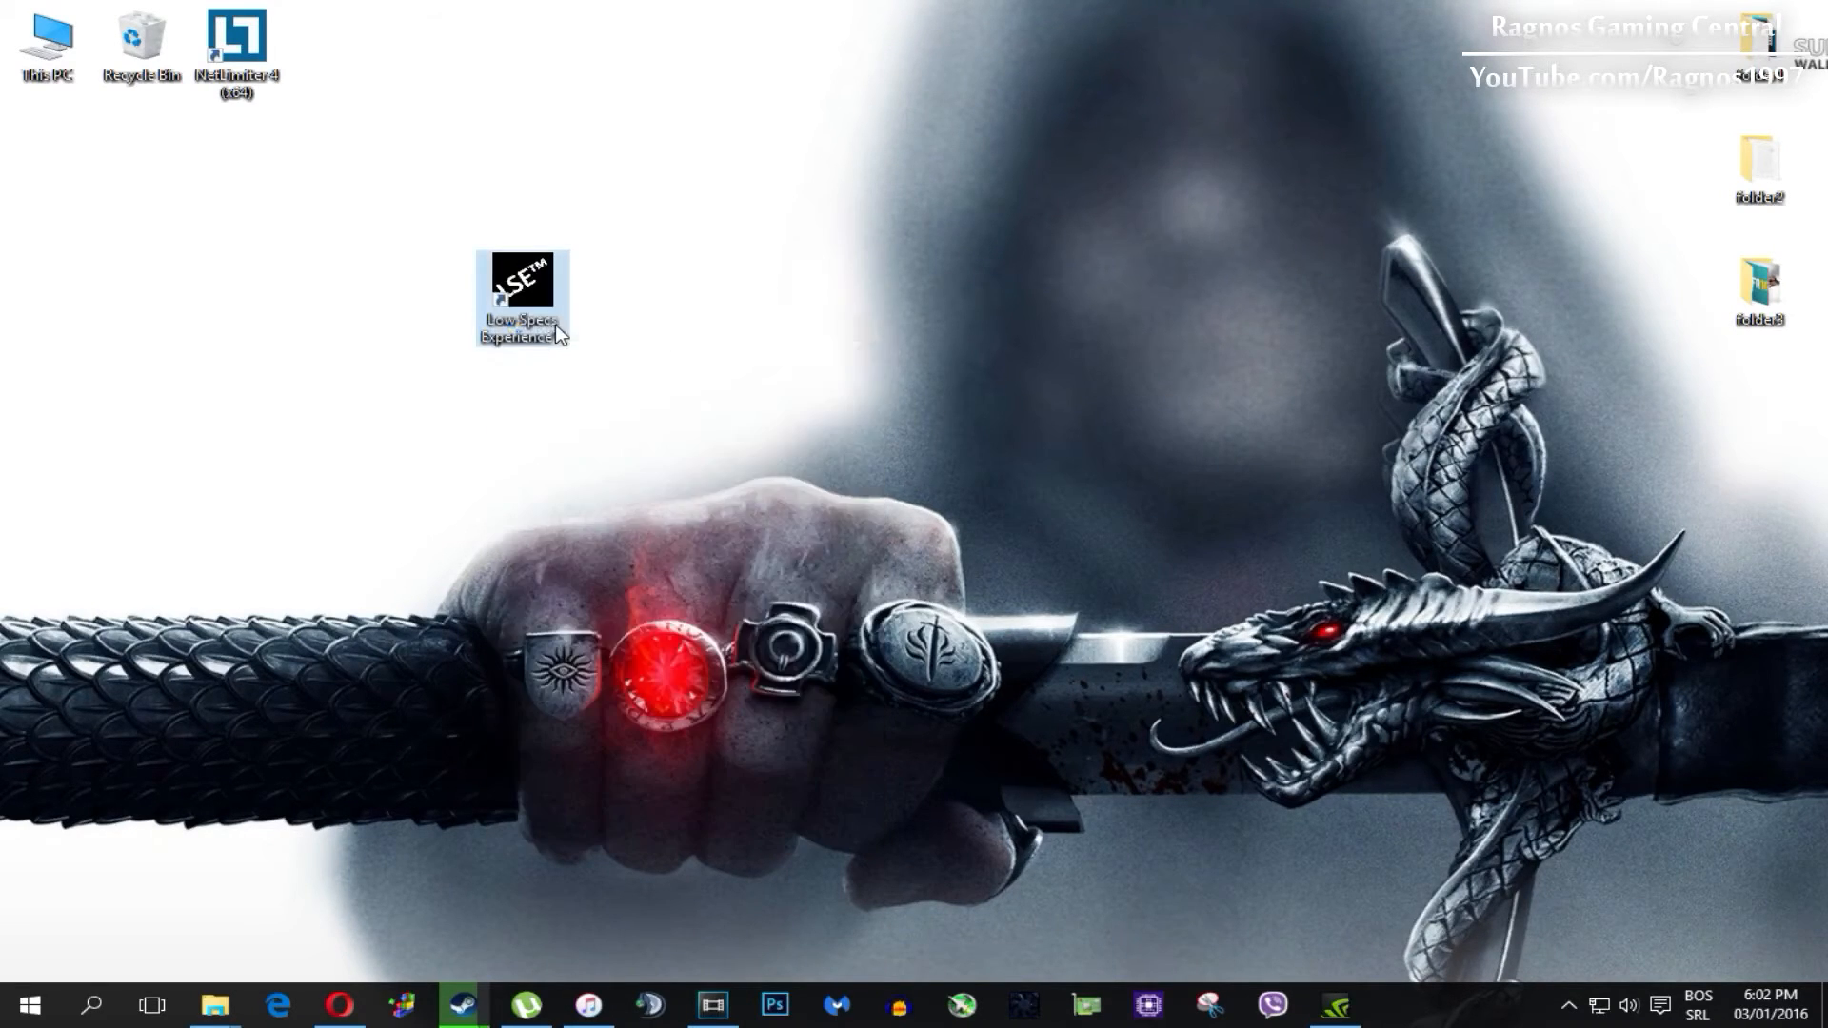
Launch Low Specs Experience from the desktop and show its supported games list.
{"action": "double_click", "coordinate": [522, 294]}
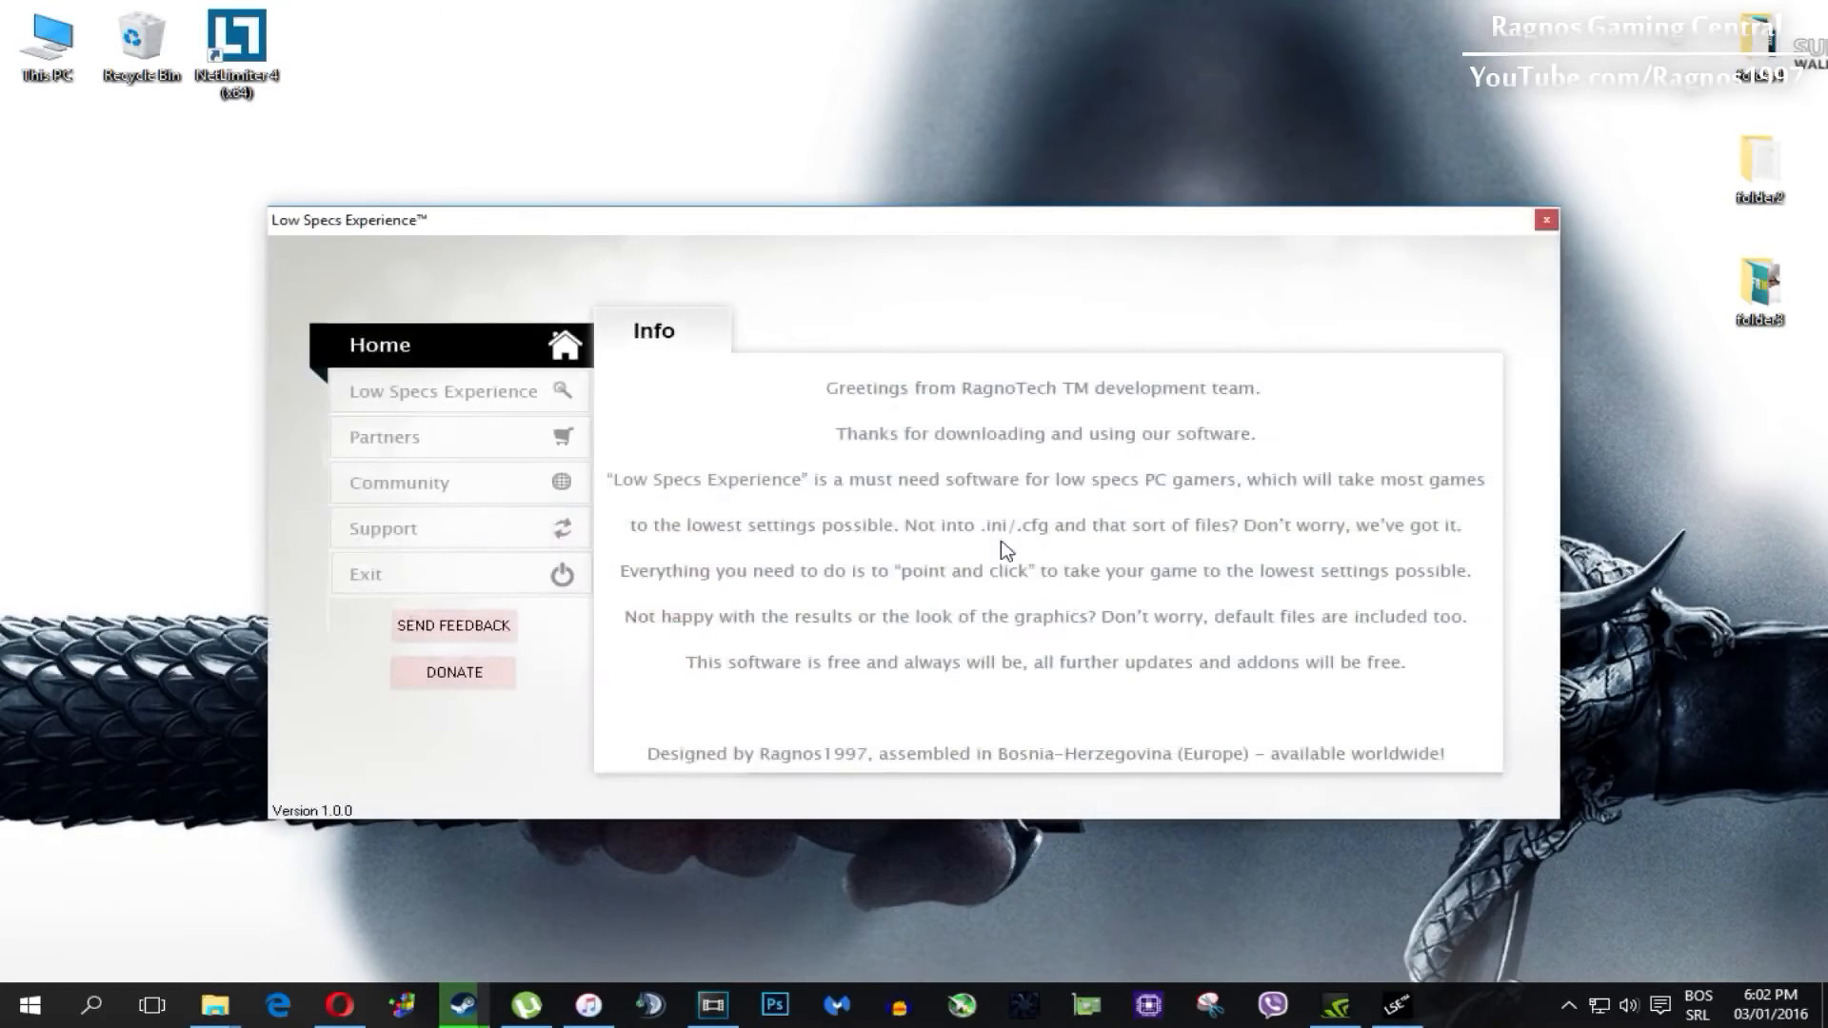
{"action": "left_click", "coordinate": [442, 391]}
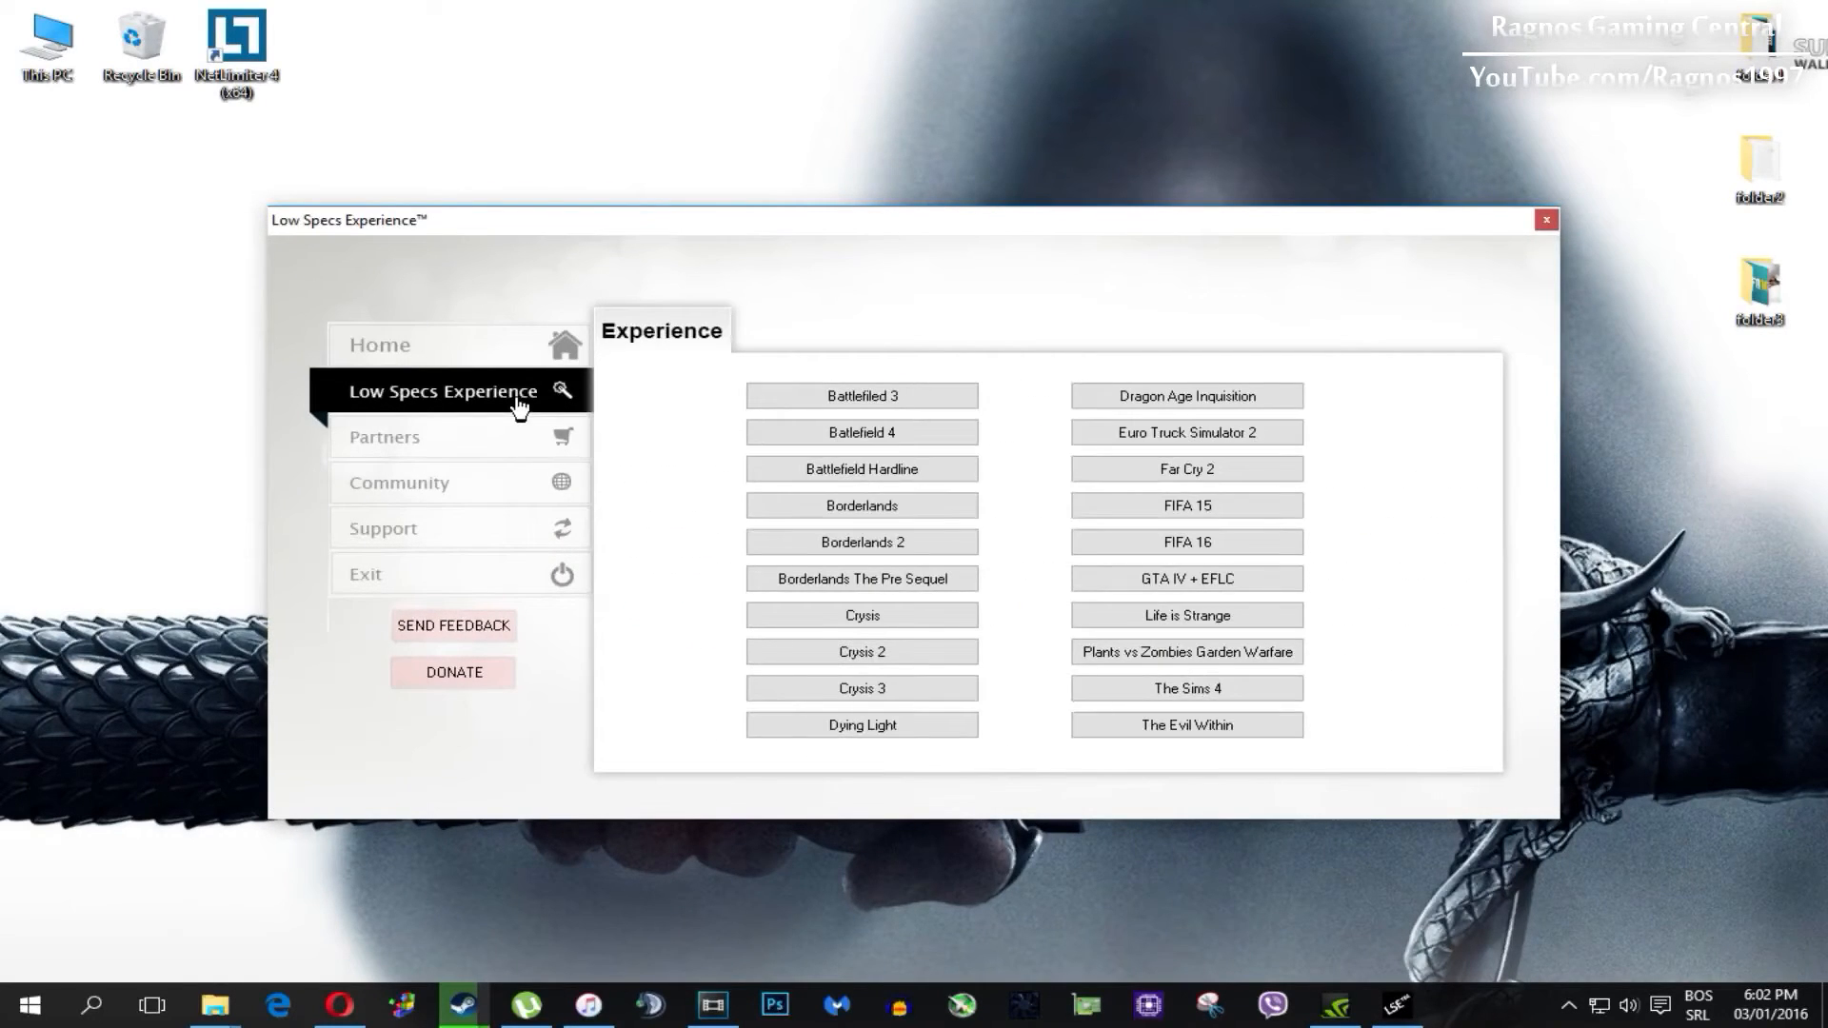
{"action": "mouse_move", "coordinate": [1082, 543]}
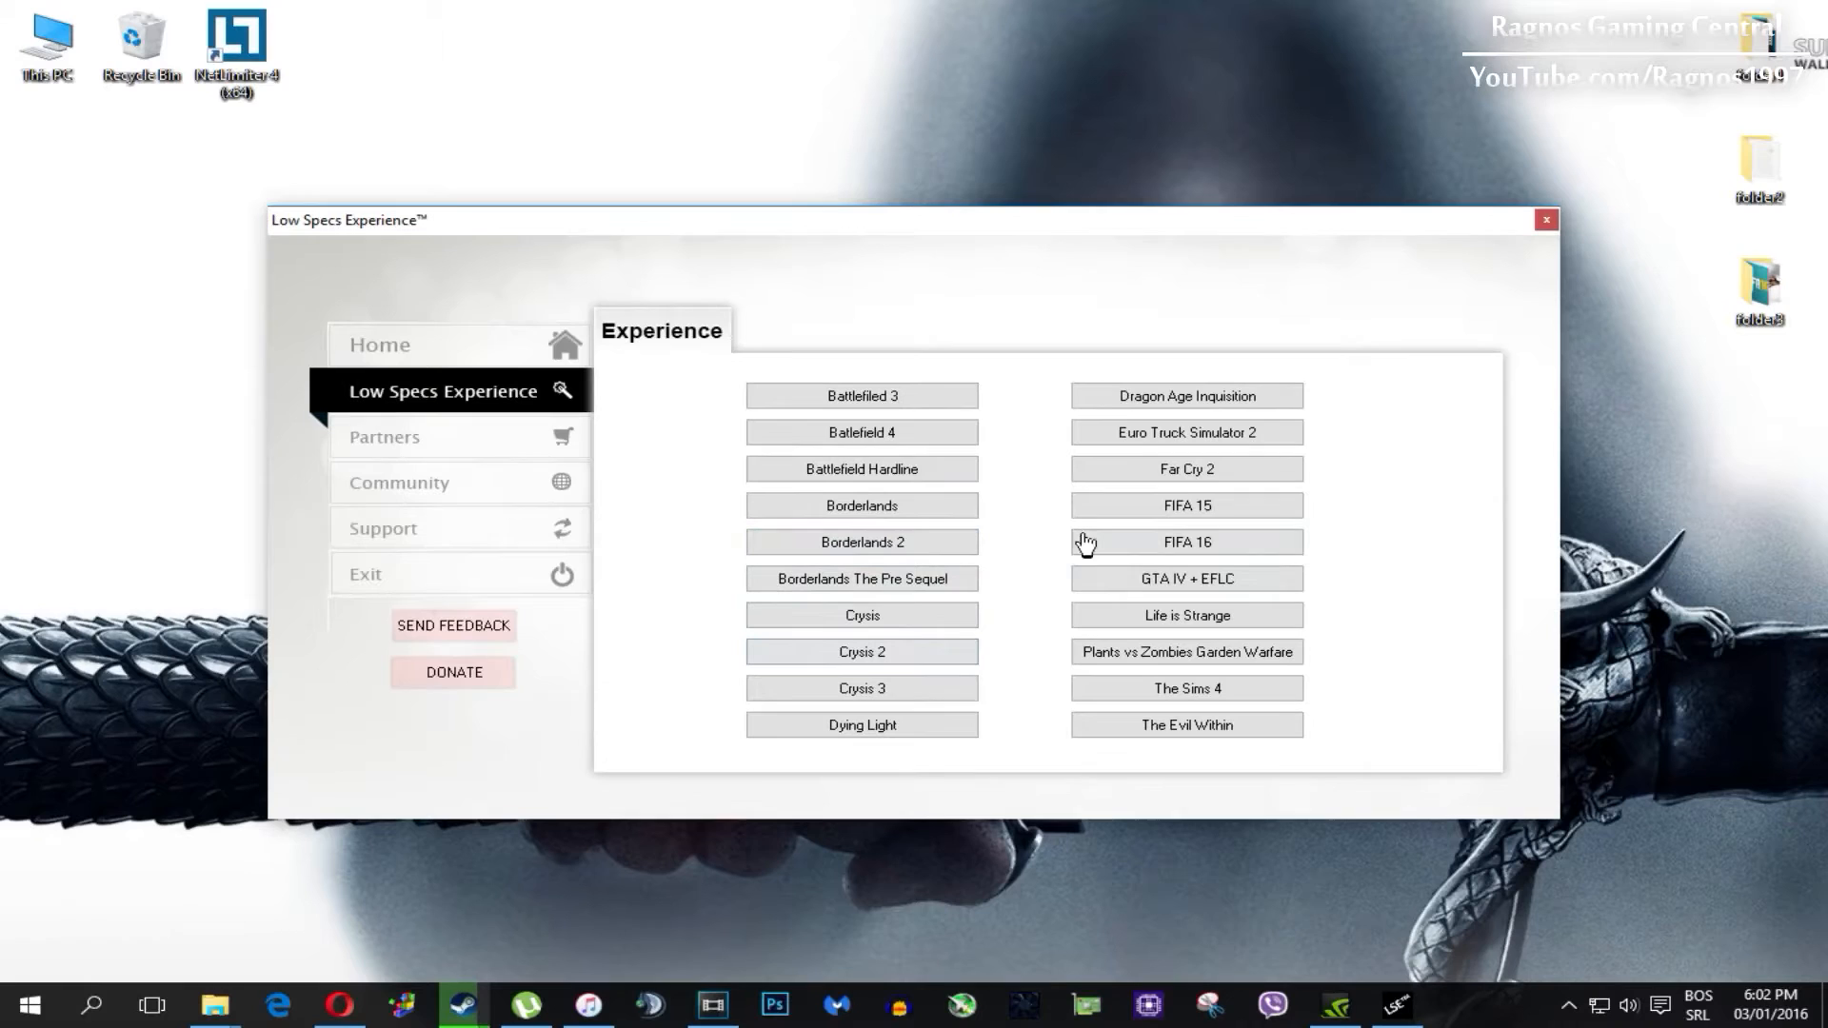
Optimize Dragon Age Inquisition at 640x480, confirming the request and the finished message.
{"action": "left_click", "coordinate": [1187, 396]}
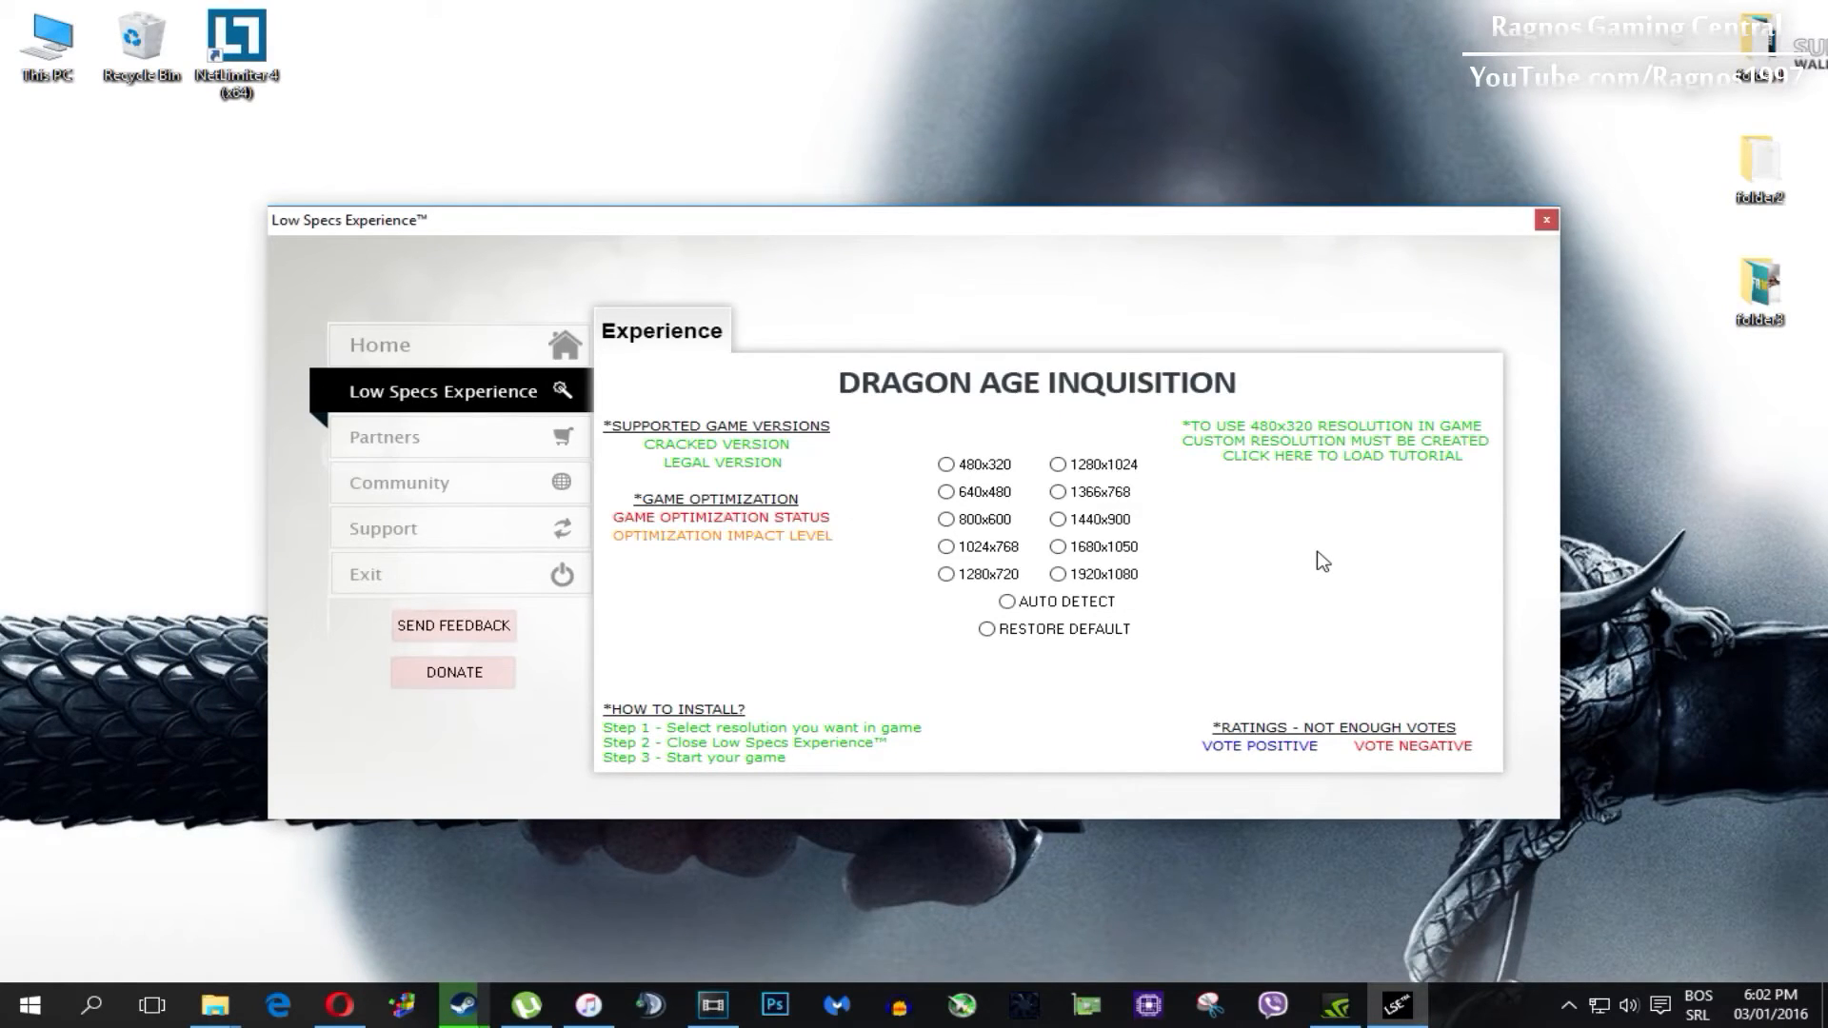
{"action": "mouse_move", "coordinate": [1386, 537]}
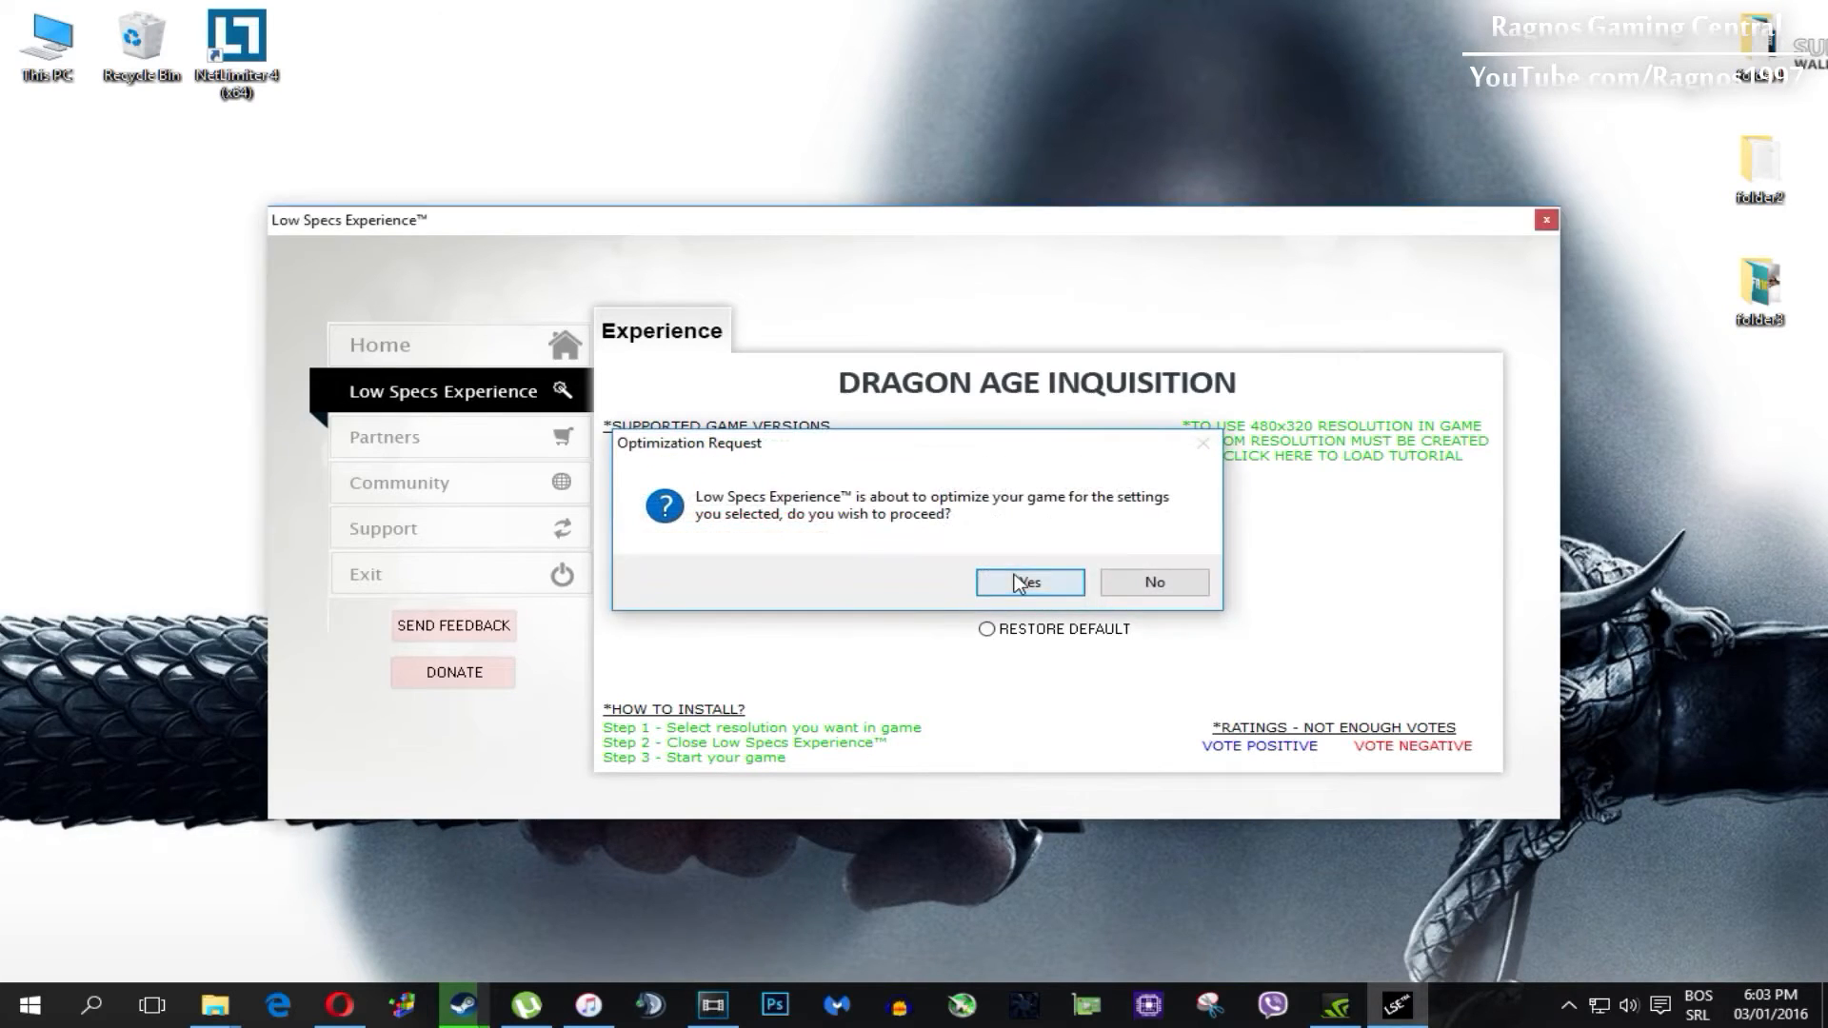
{"action": "left_click", "coordinate": [1026, 583]}
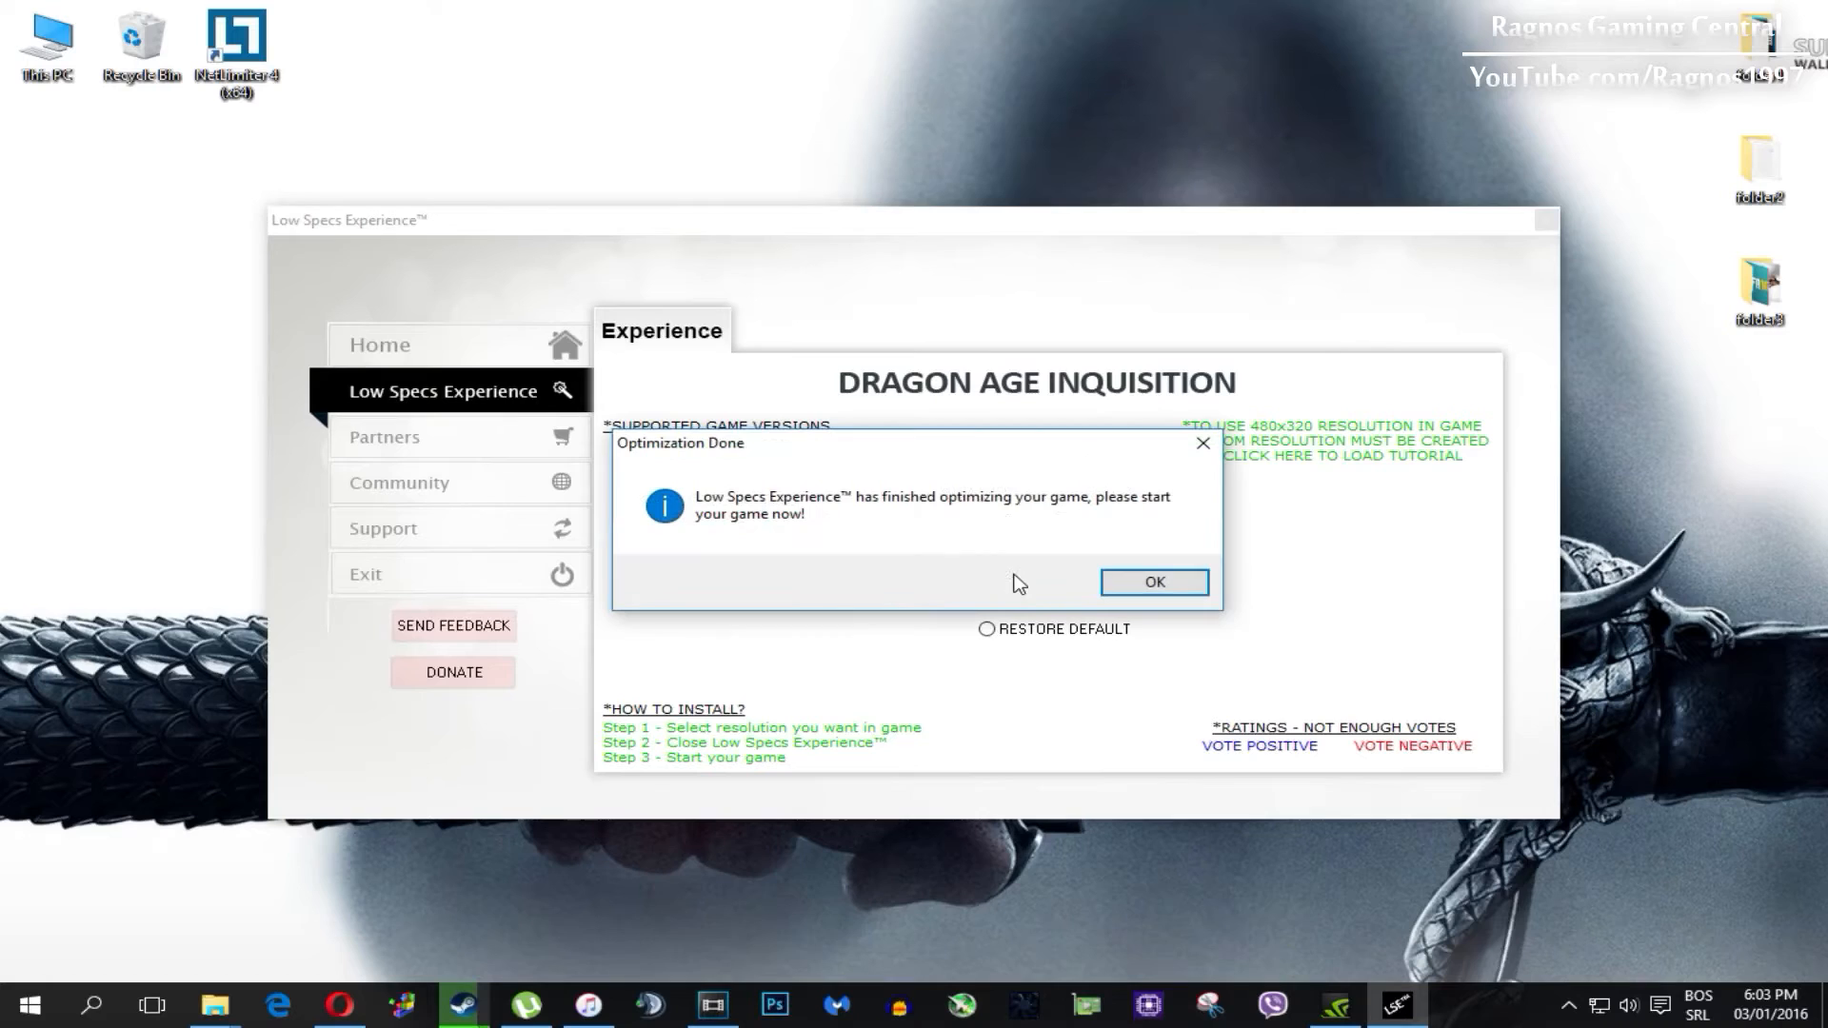
{"action": "left_click", "coordinate": [1150, 583]}
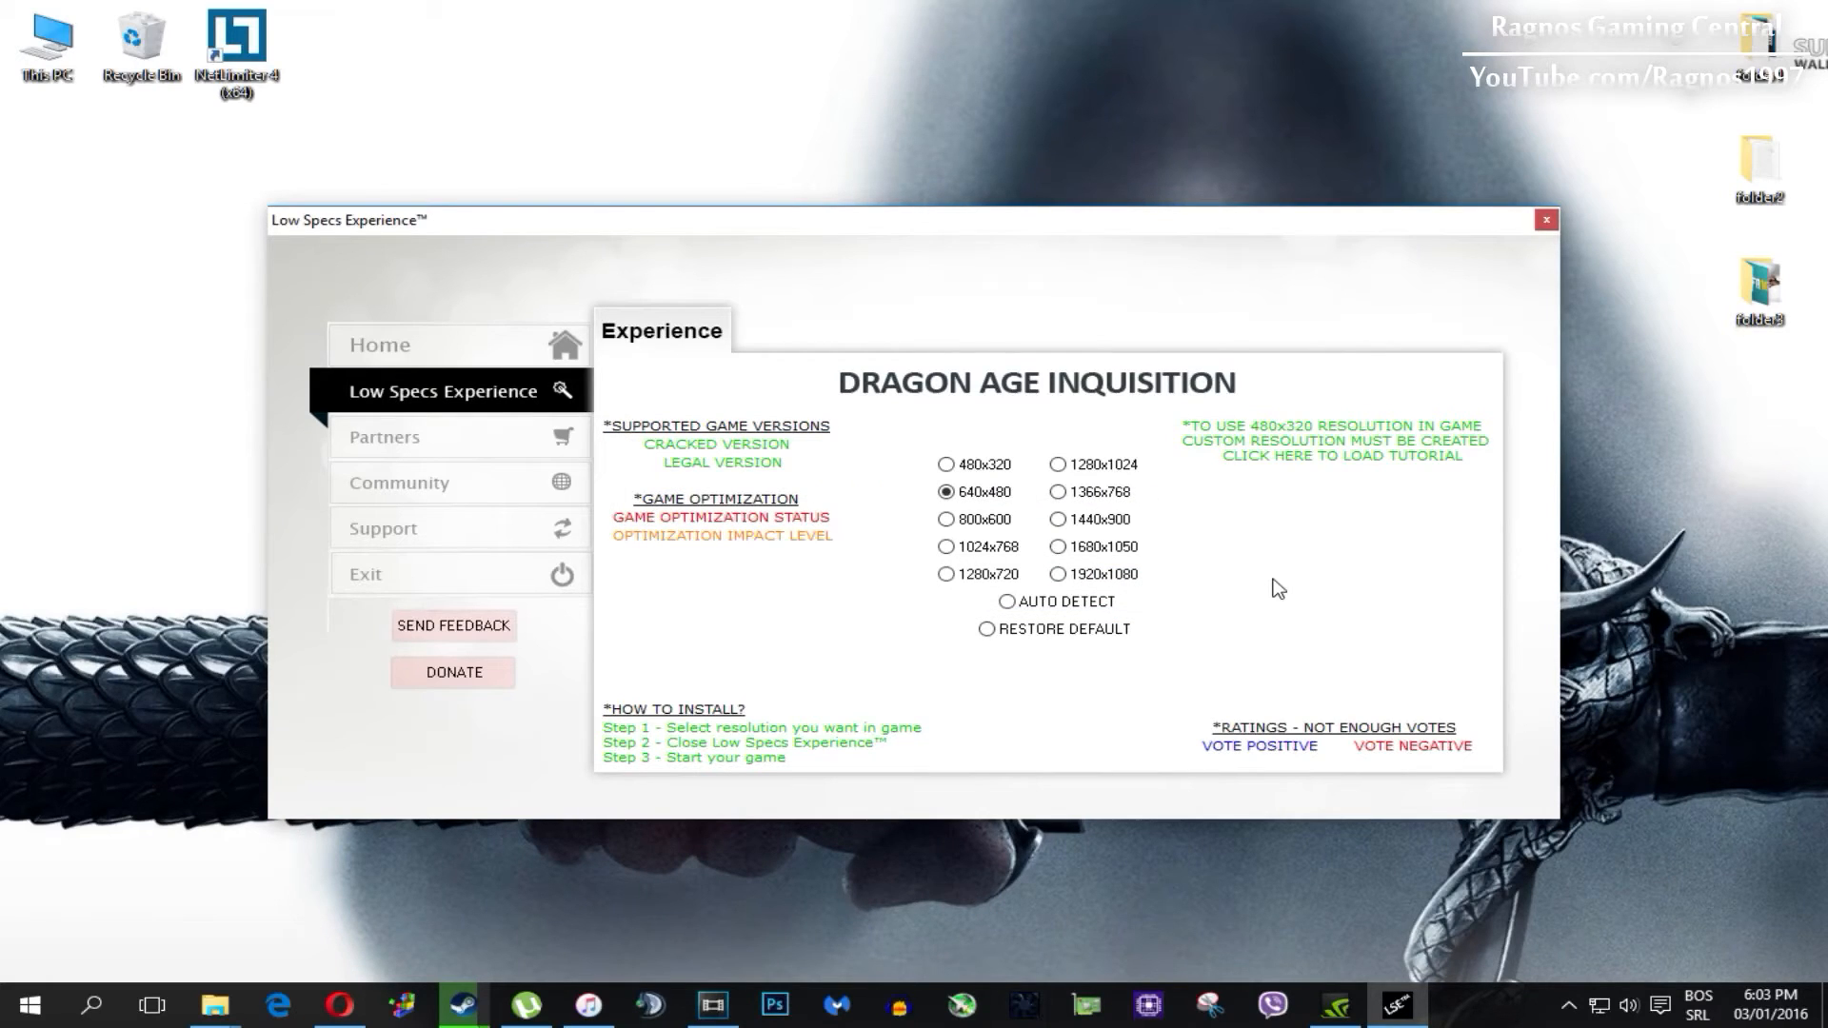
{"action": "mouse_move", "coordinate": [1090, 633]}
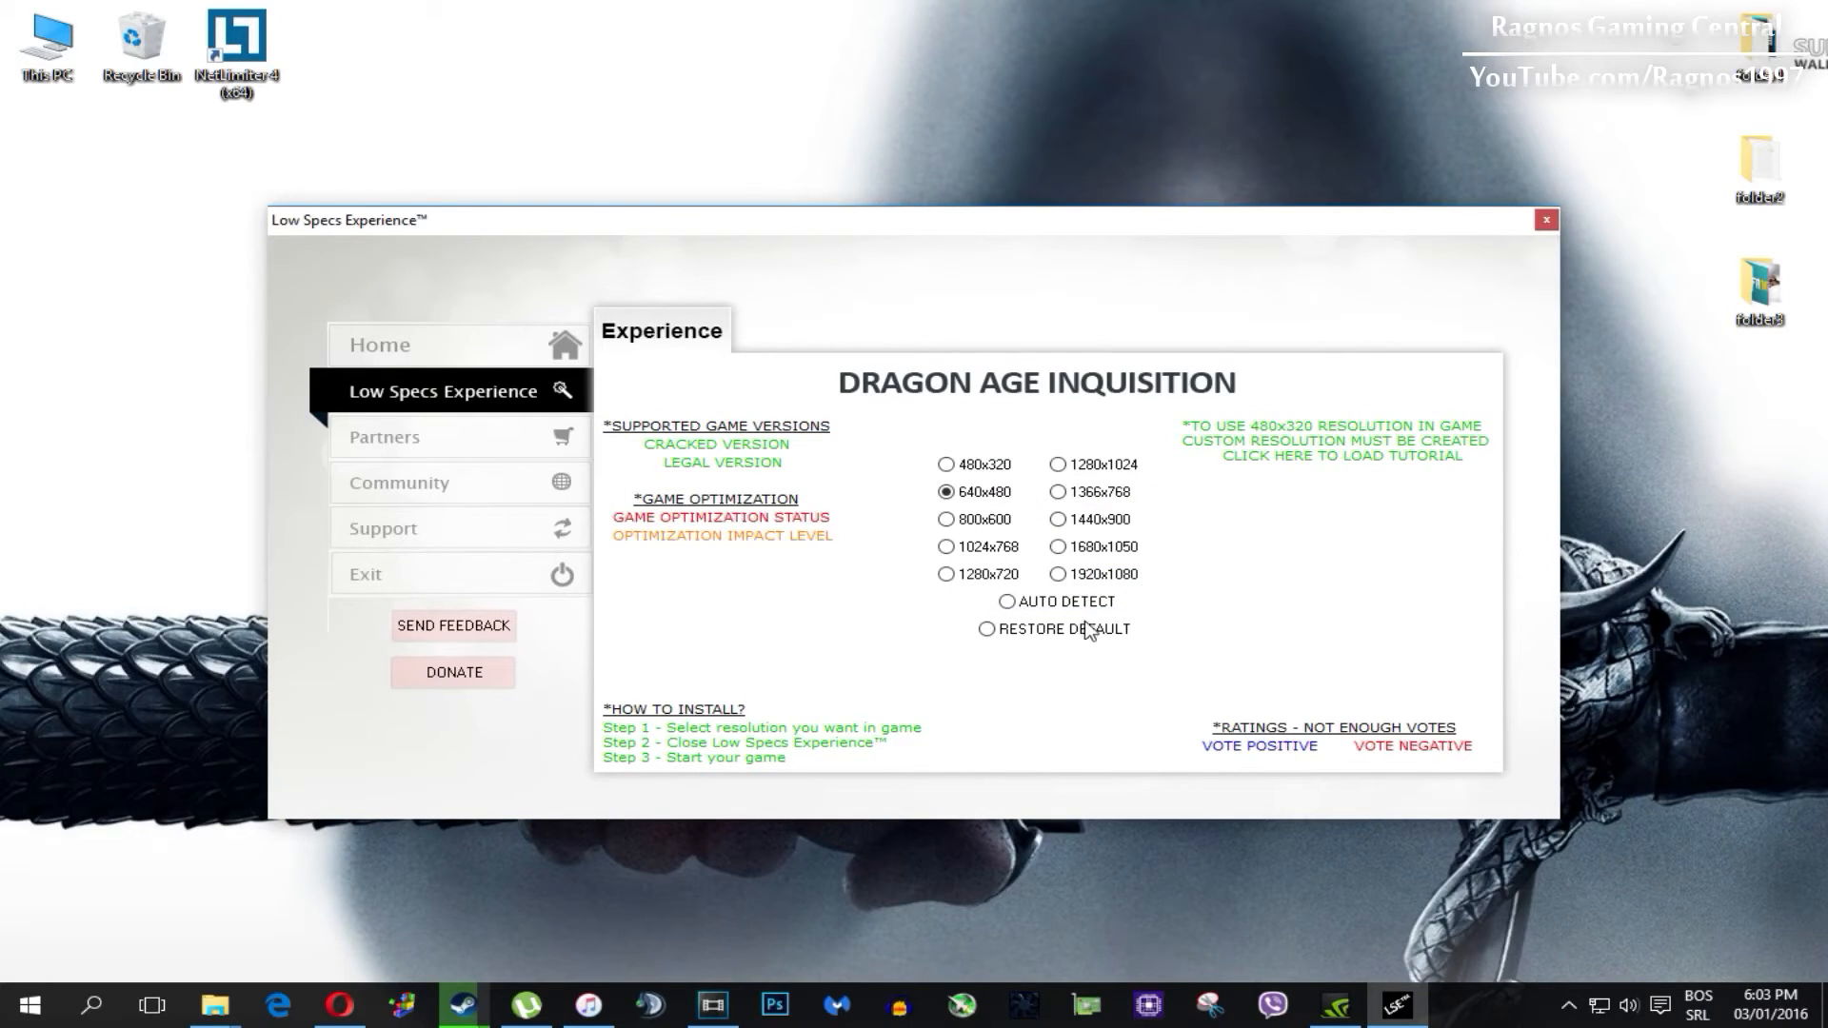
Restore Dragon Age Inquisition's default settings and acknowledge the restoration message.
{"action": "left_click", "coordinate": [988, 633]}
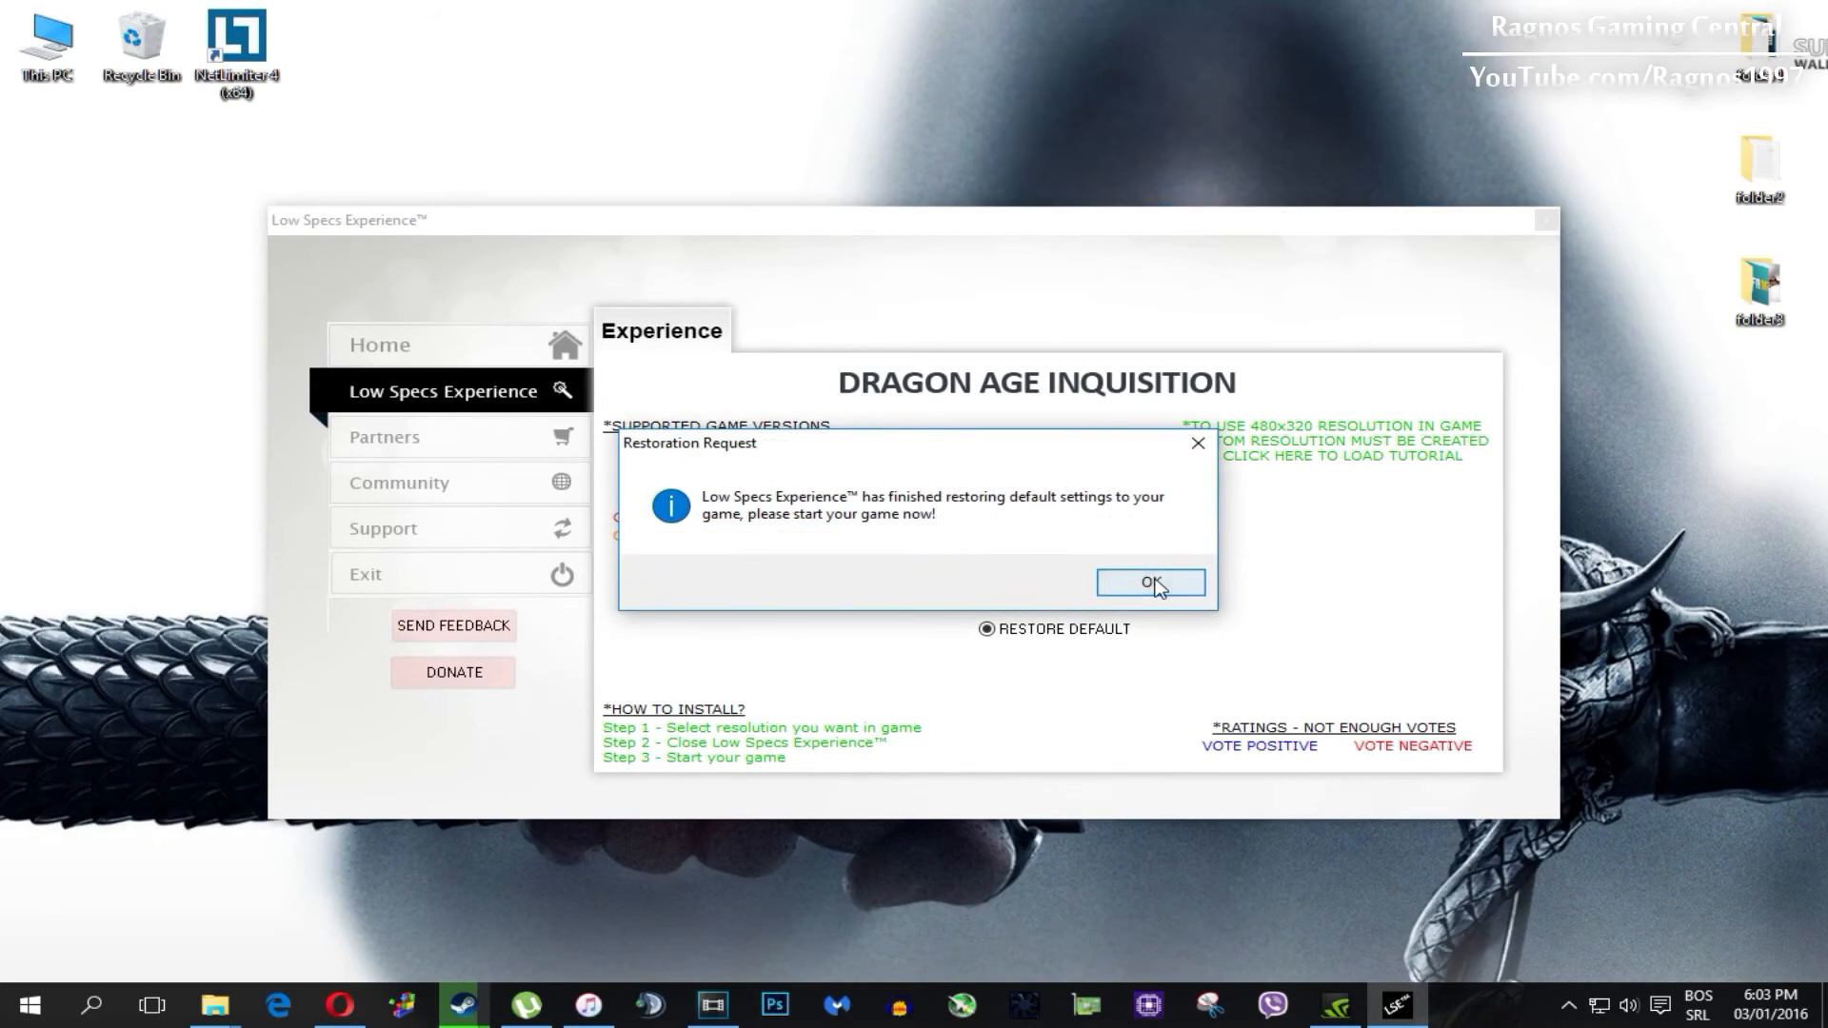
{"action": "left_click", "coordinate": [1149, 588]}
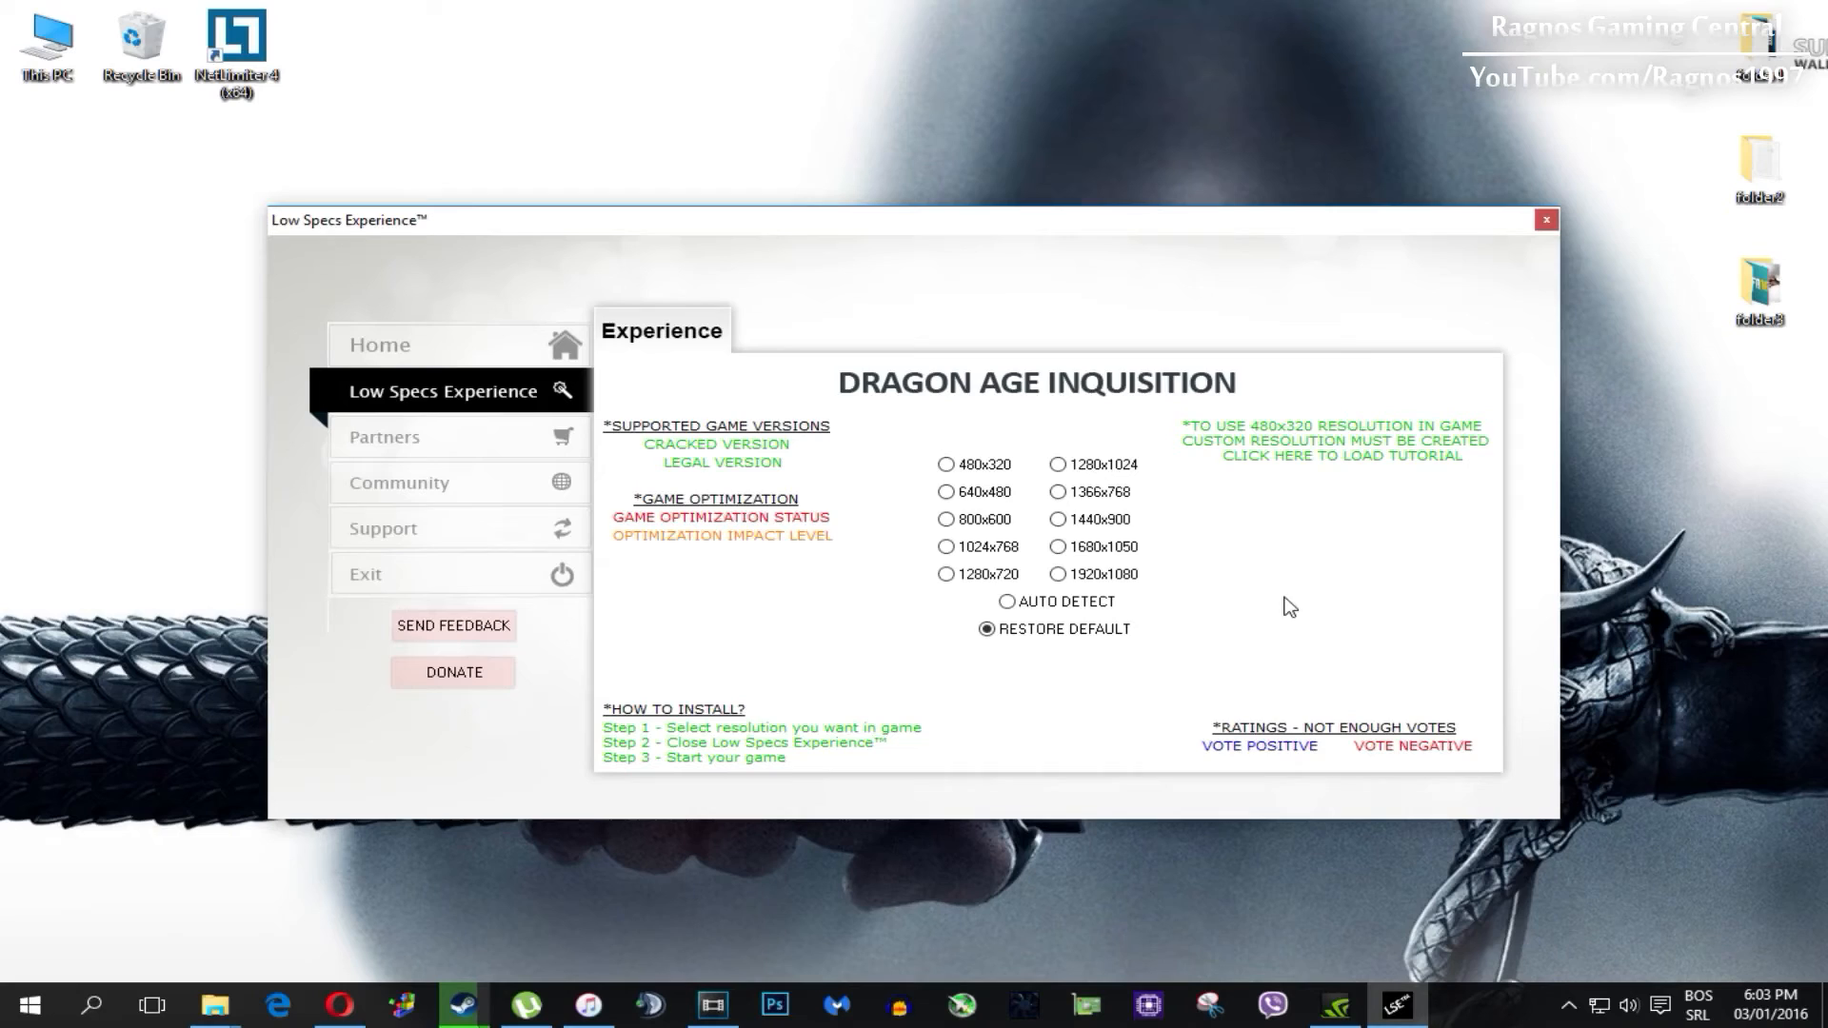
Show the Support page with the RagnoTech contact link.
{"action": "left_click", "coordinate": [419, 527]}
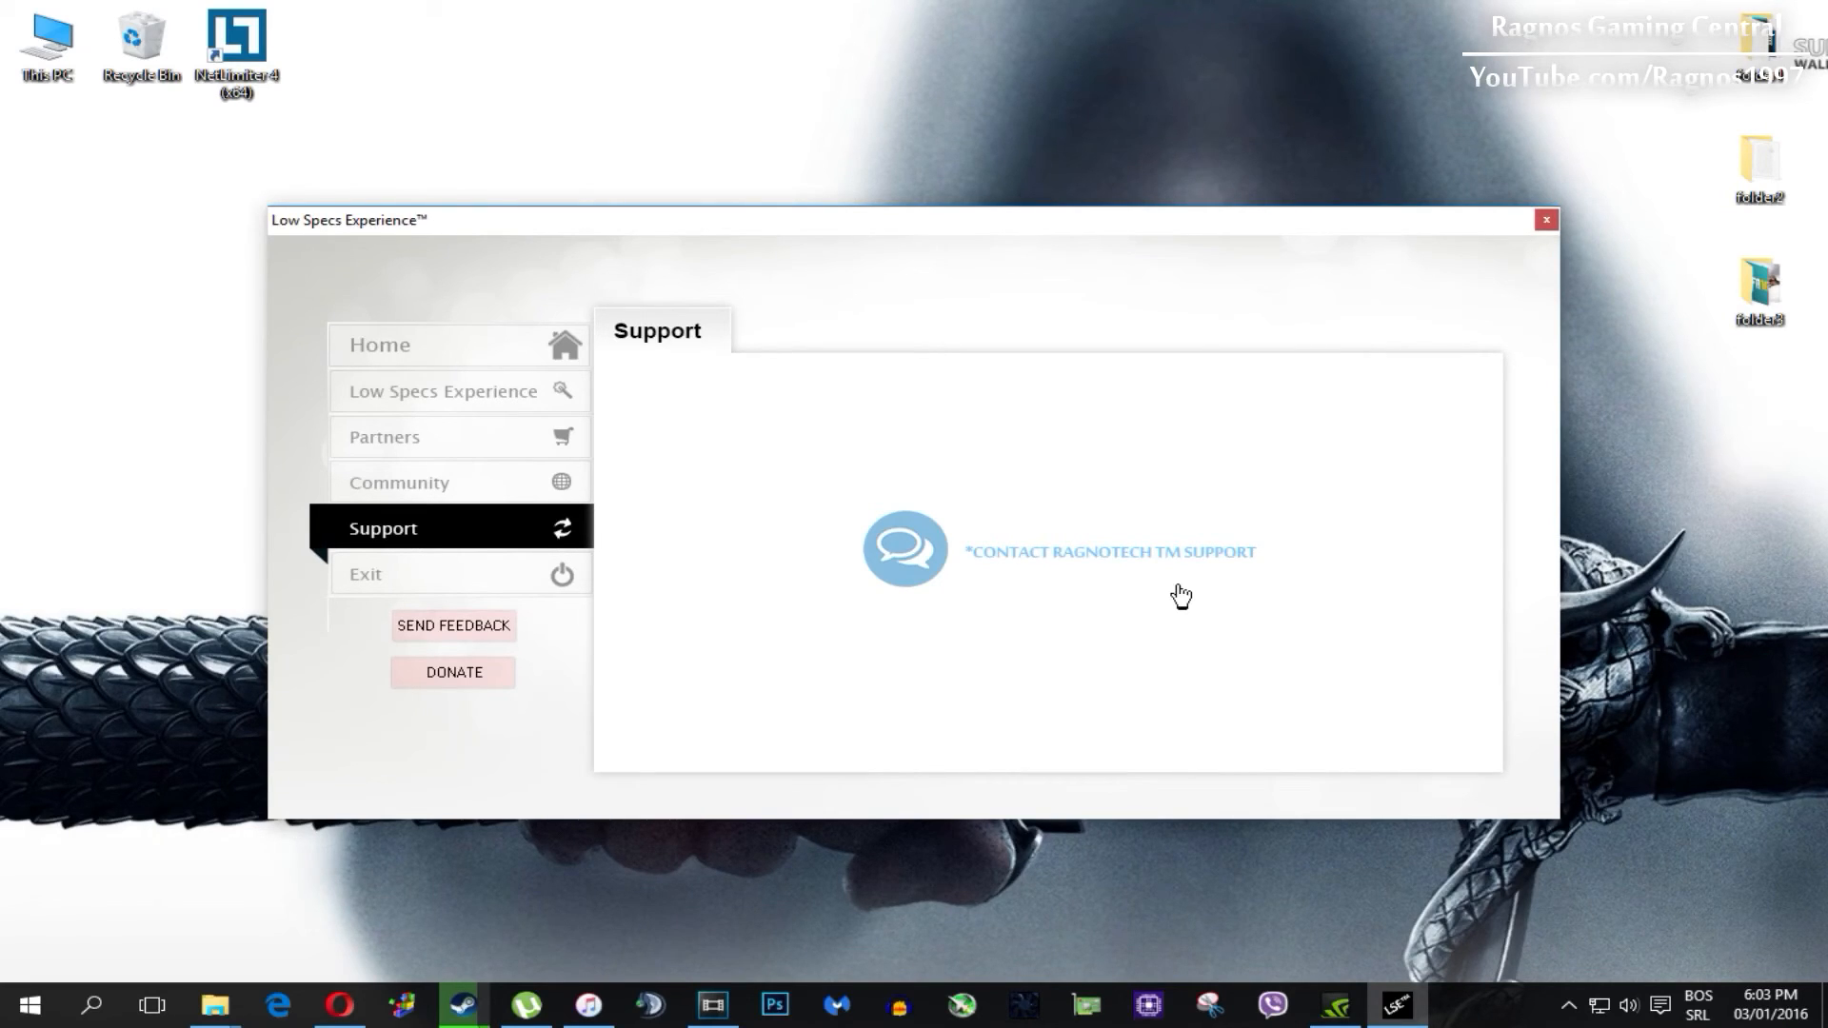
{"action": "mouse_move", "coordinate": [581, 604]}
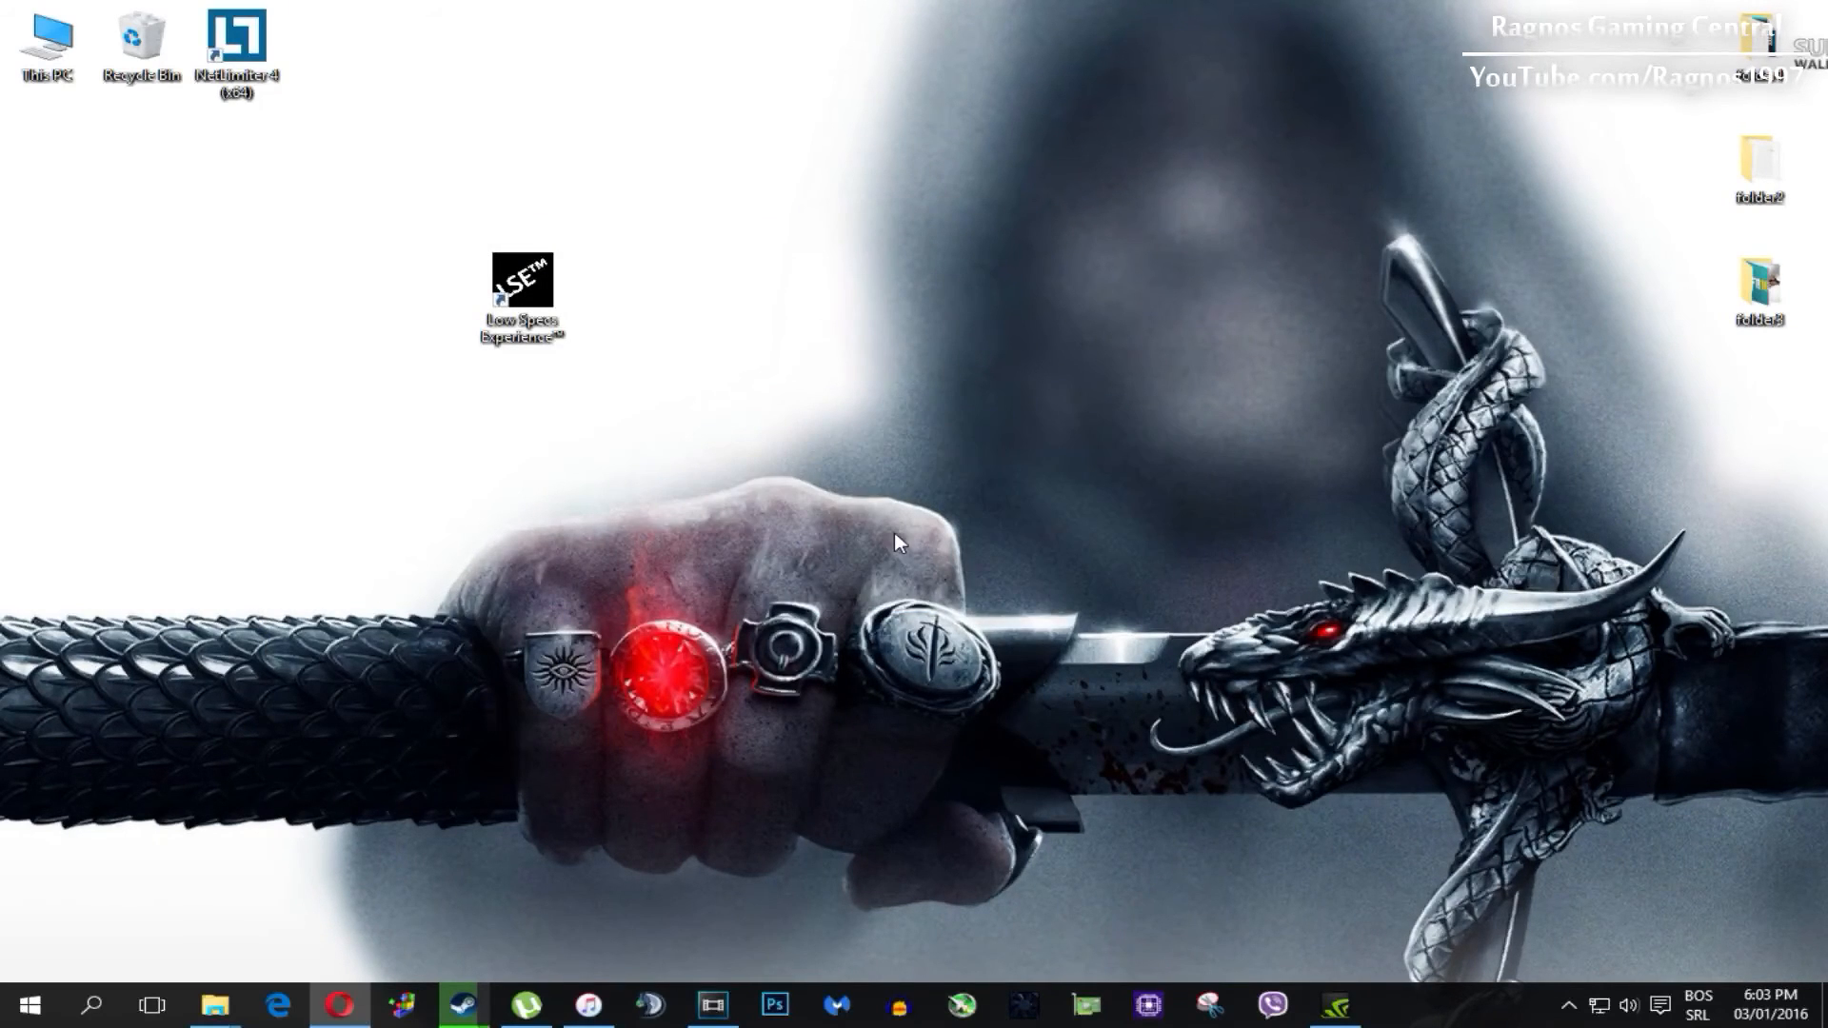
{"action": "mouse_move", "coordinate": [687, 438]}
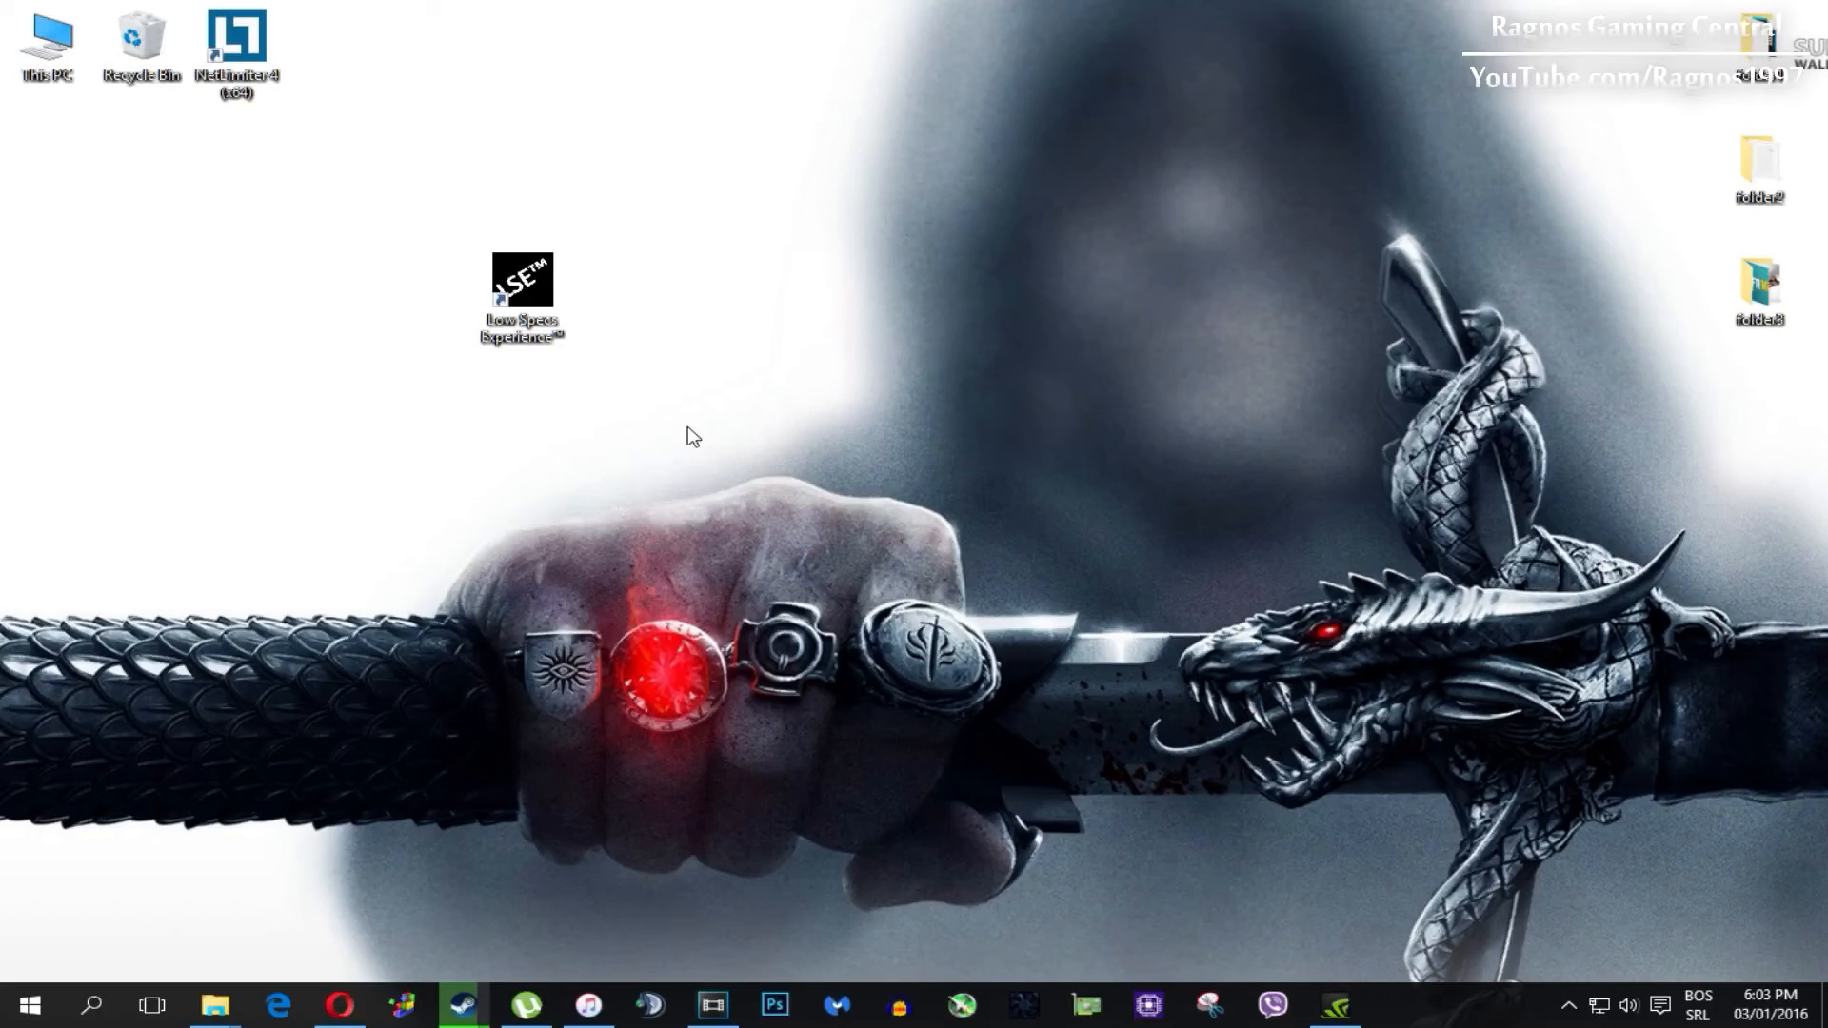